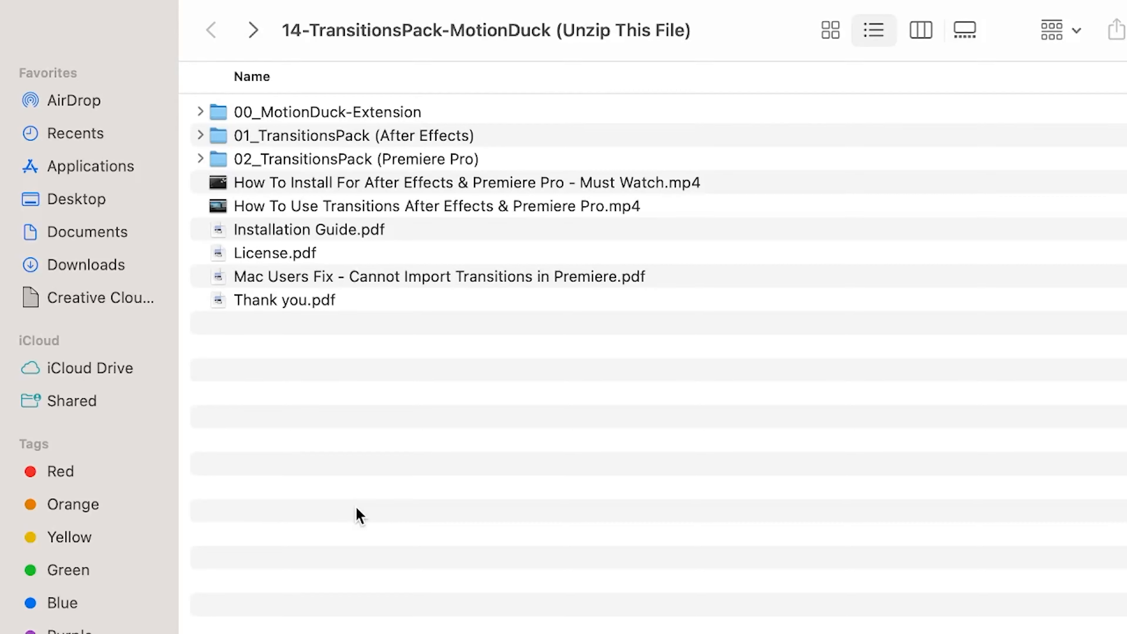
mouse_move(377, 478)
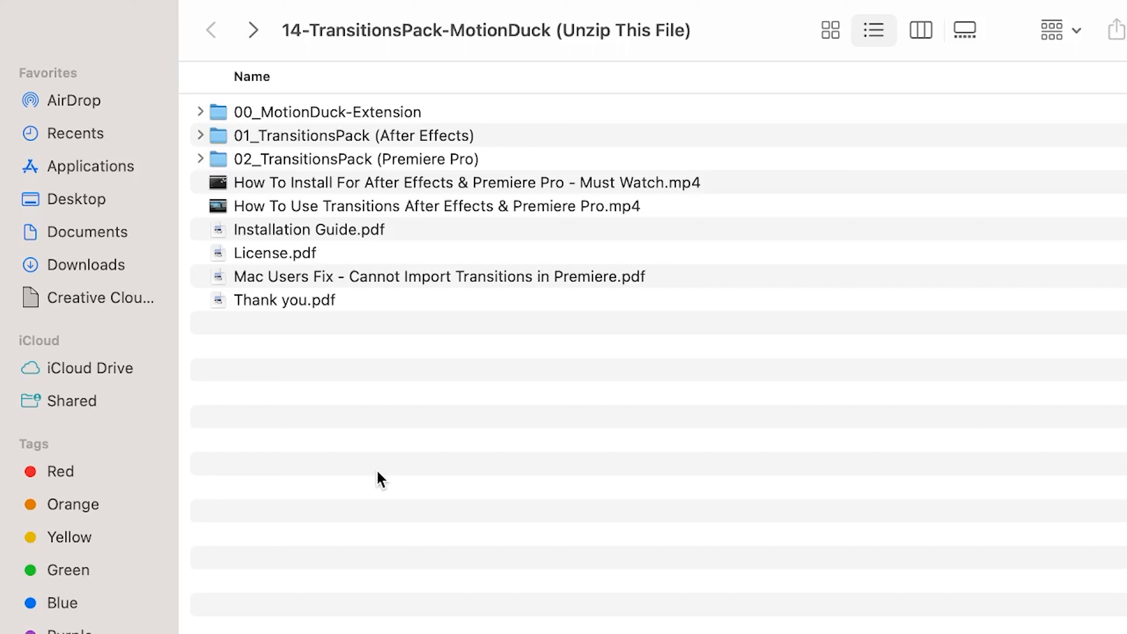
mouse_move(327, 104)
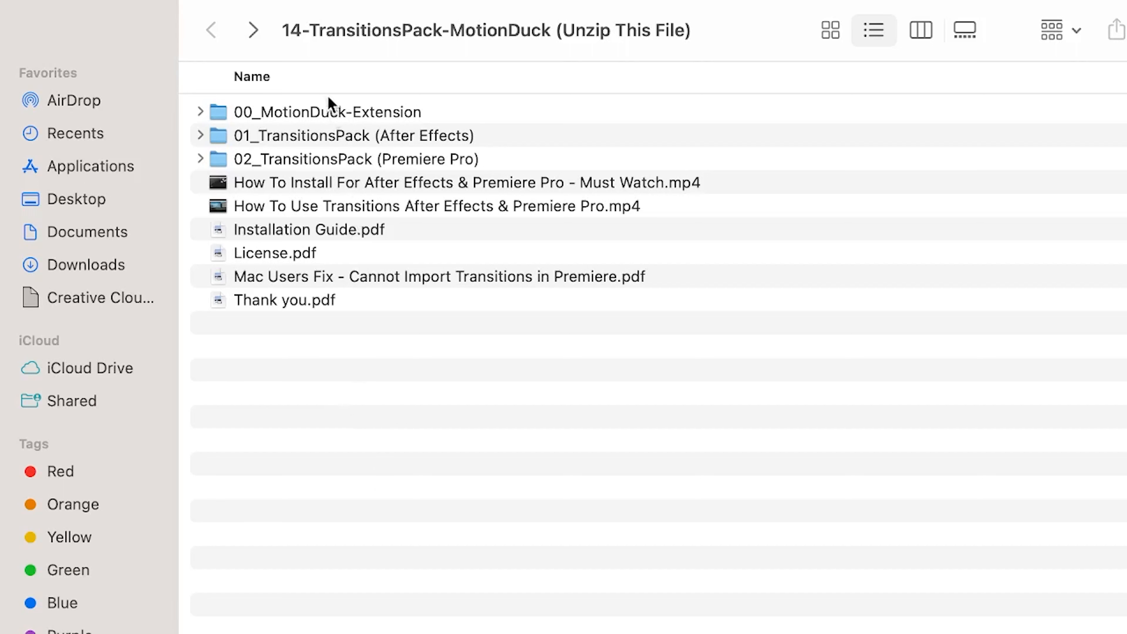
- Select the 00_MotionDuck-Extension folder in the unzipped TransitionsPack contents
left_click(330, 112)
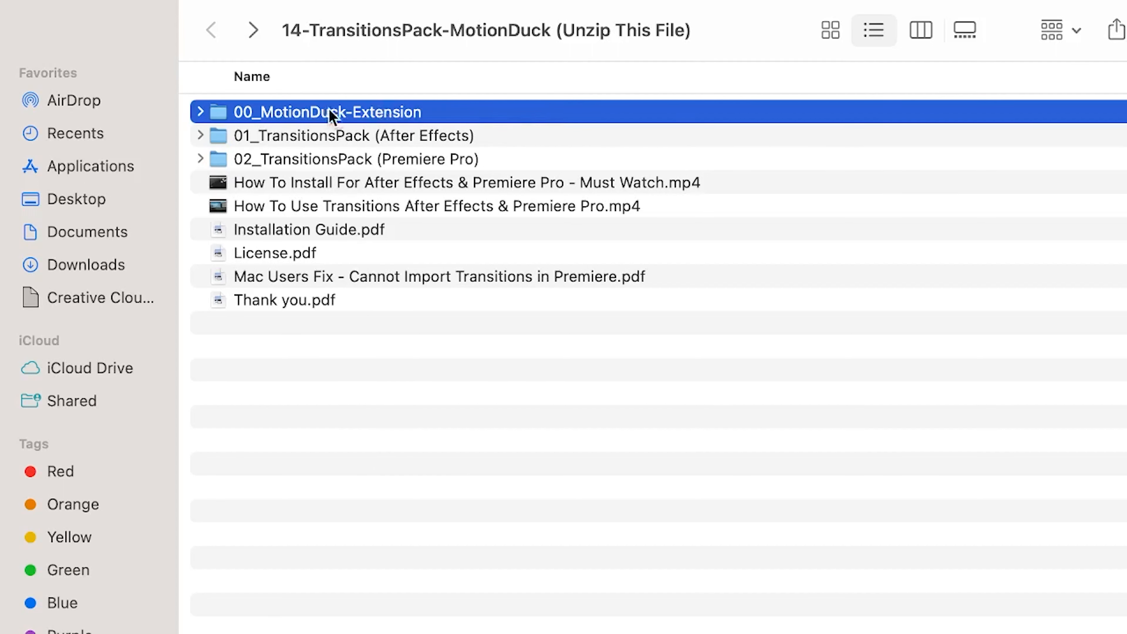
mouse_move(481, 115)
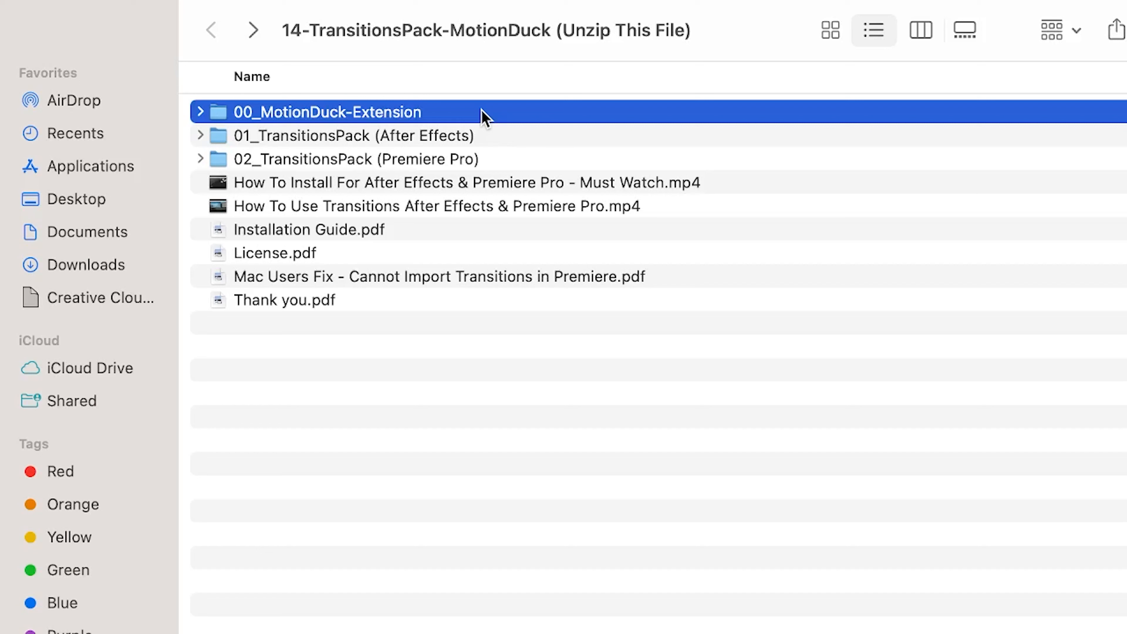
mouse_move(330, 126)
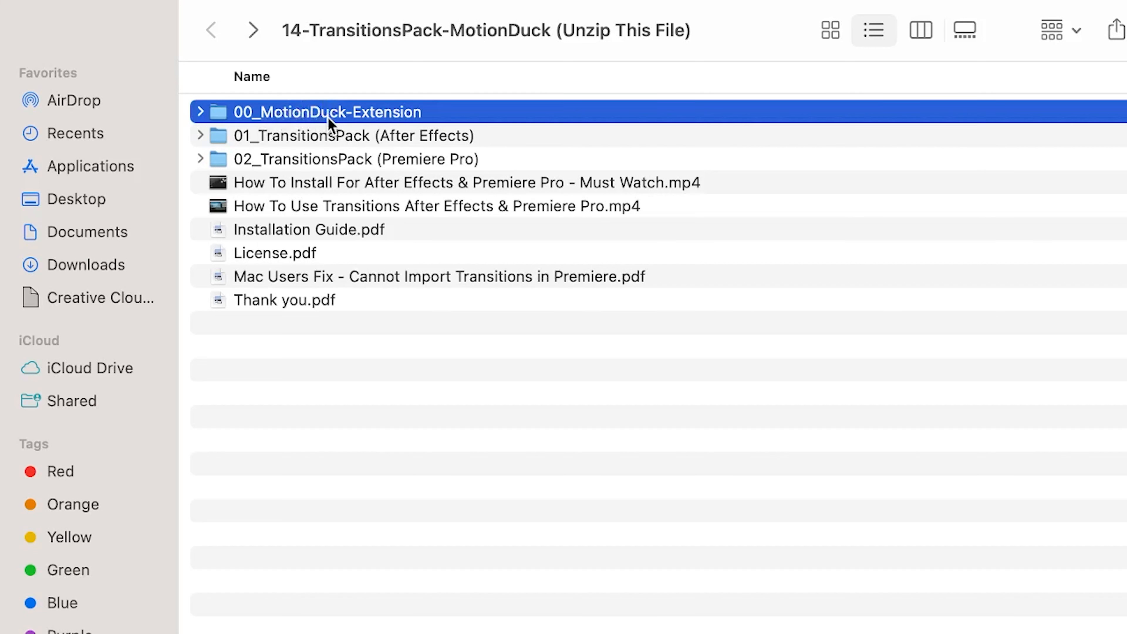
- Enter 00_MotionDuck-Extension and select the MotionDuck-r65 folder inside it
double_click(325, 112)
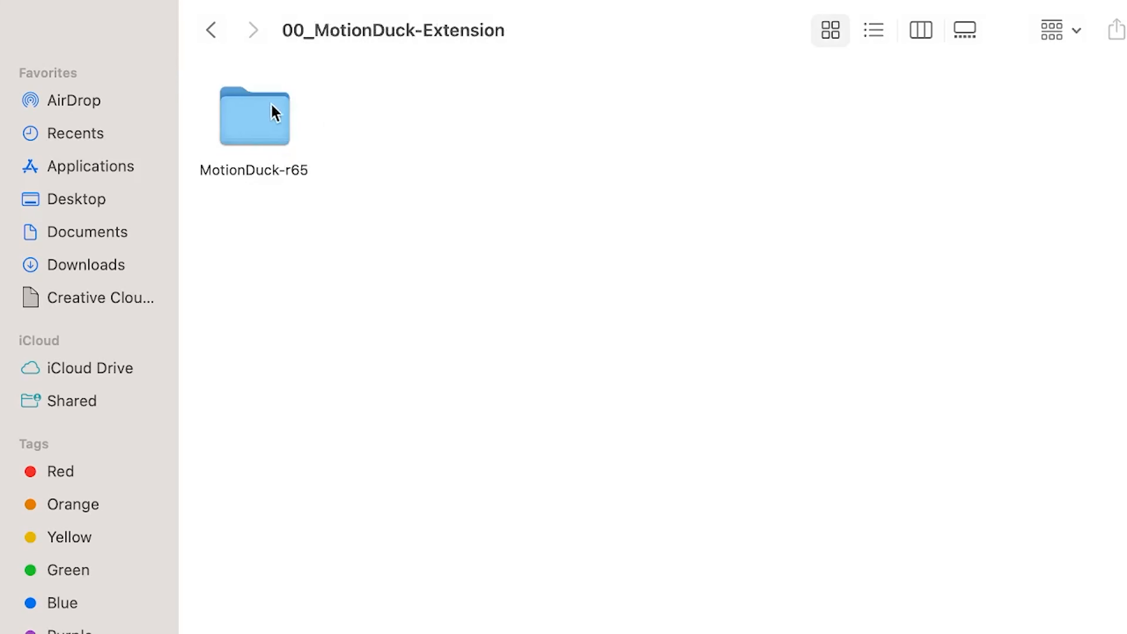
mouse_move(339, 112)
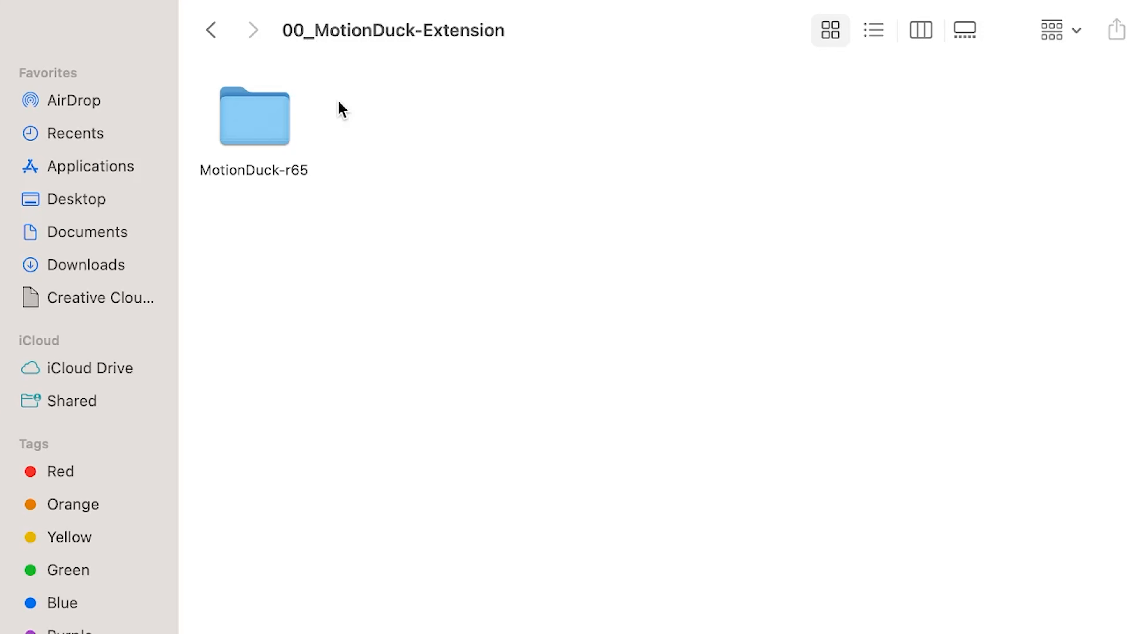
left_click(254, 116)
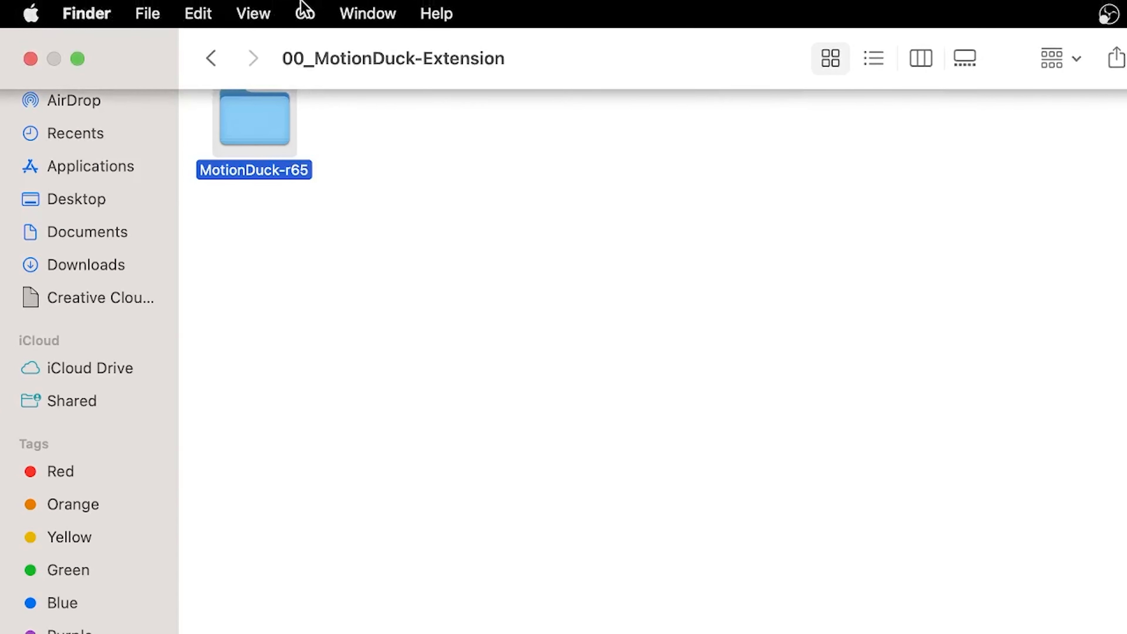
- Navigate to the hidden user Library folder via the Go menu with Option held
left_click(304, 13)
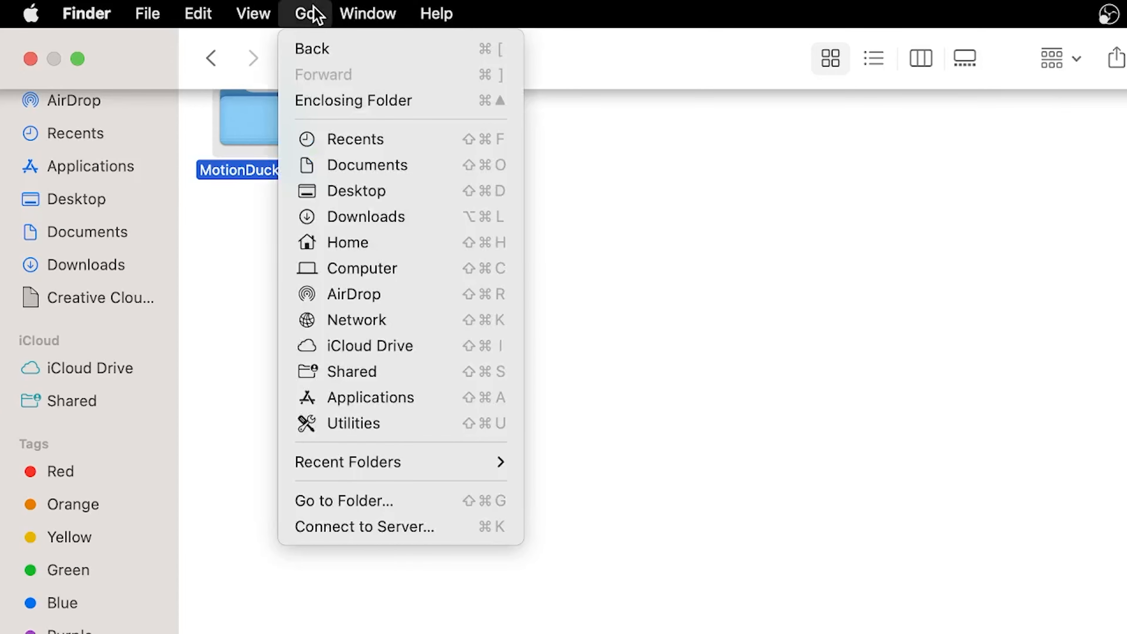
mouse_move(366, 217)
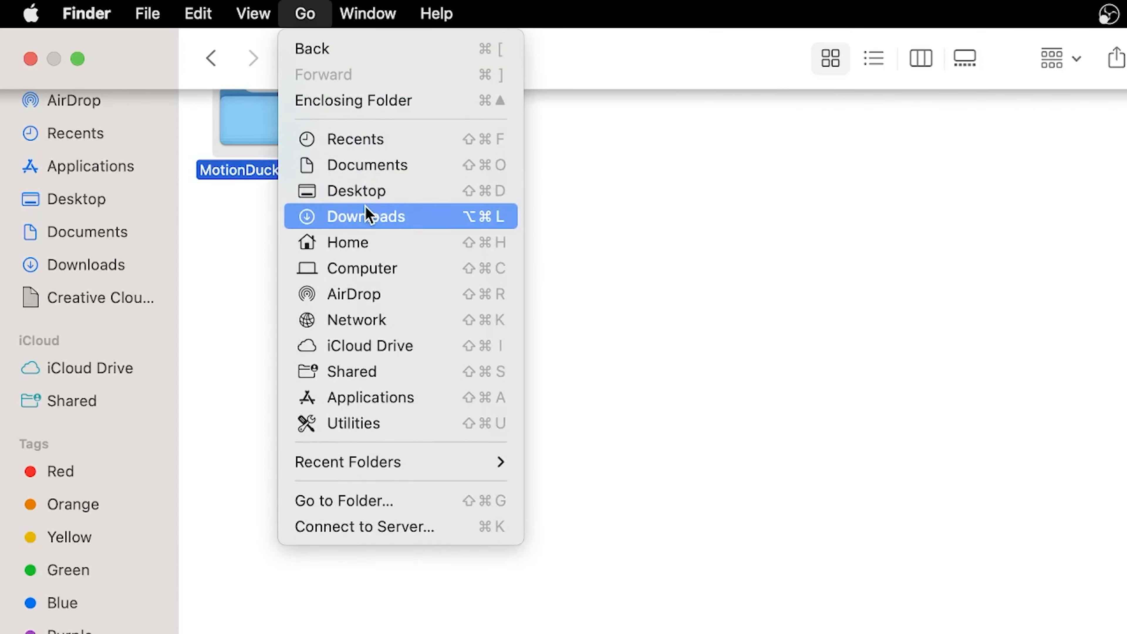
key("alt")
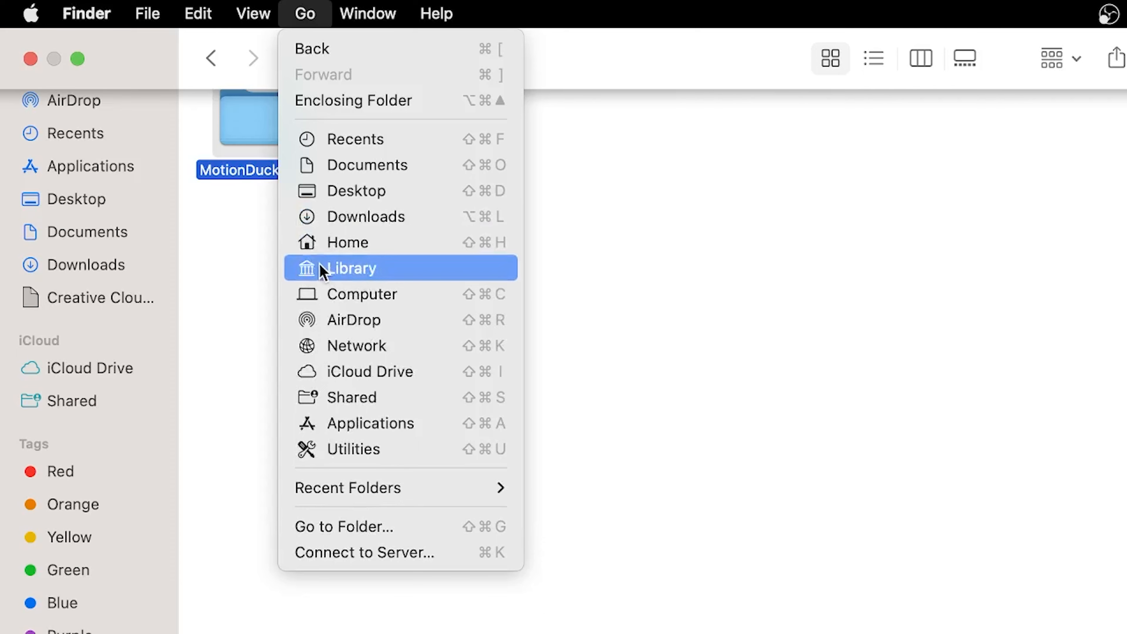
mouse_move(383, 279)
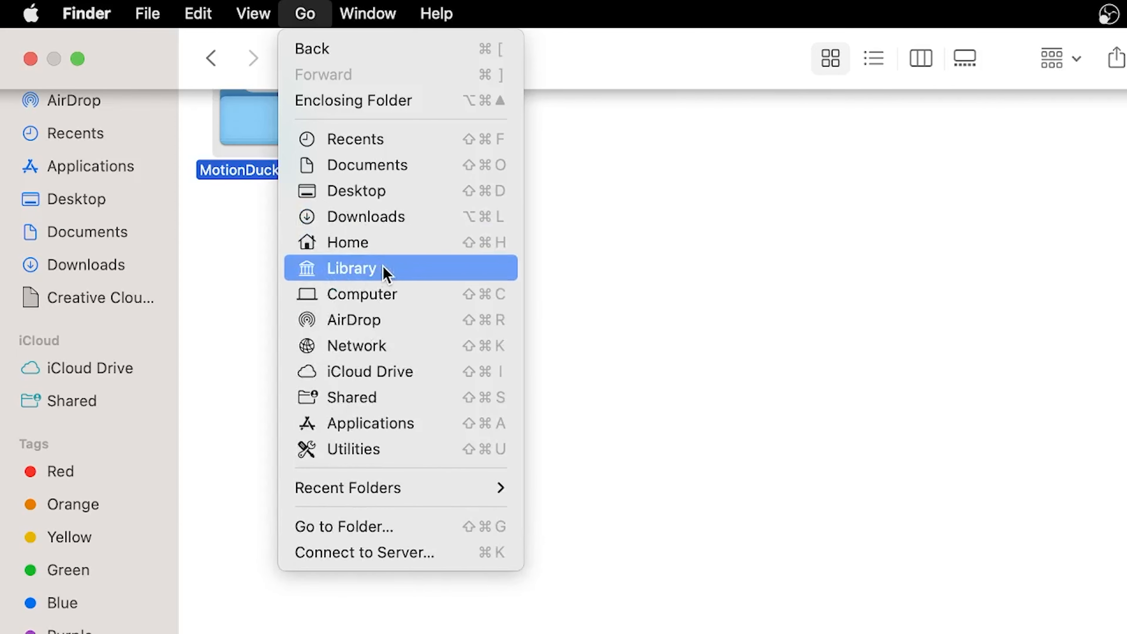
left_click(357, 270)
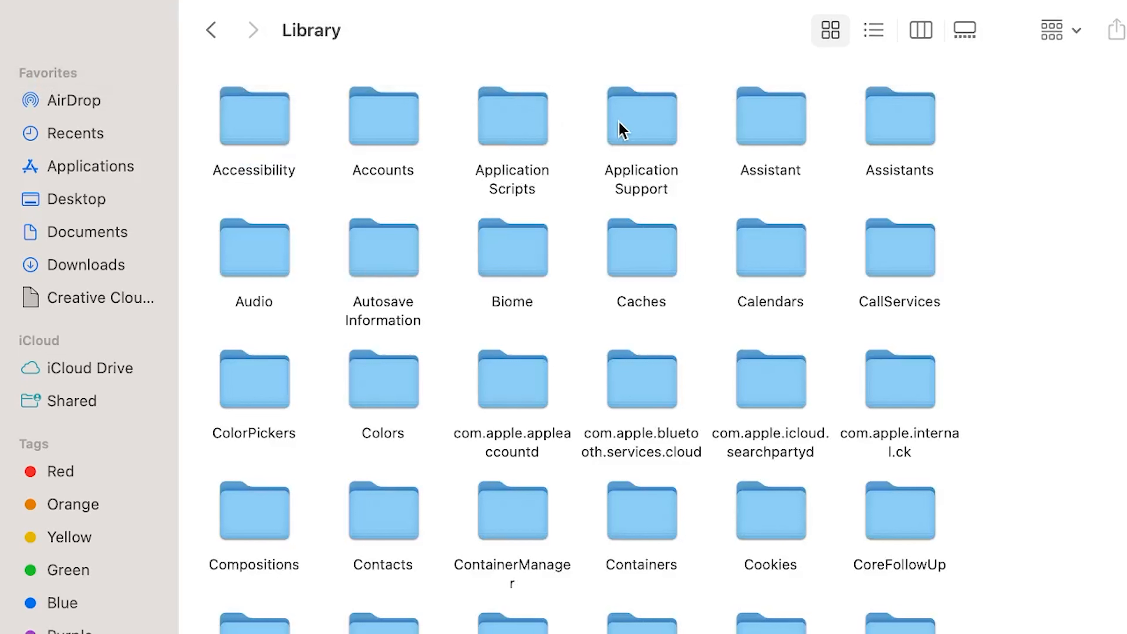
- Navigate through Application Support and Adobe into the CEP extensions folder
double_click(642, 120)
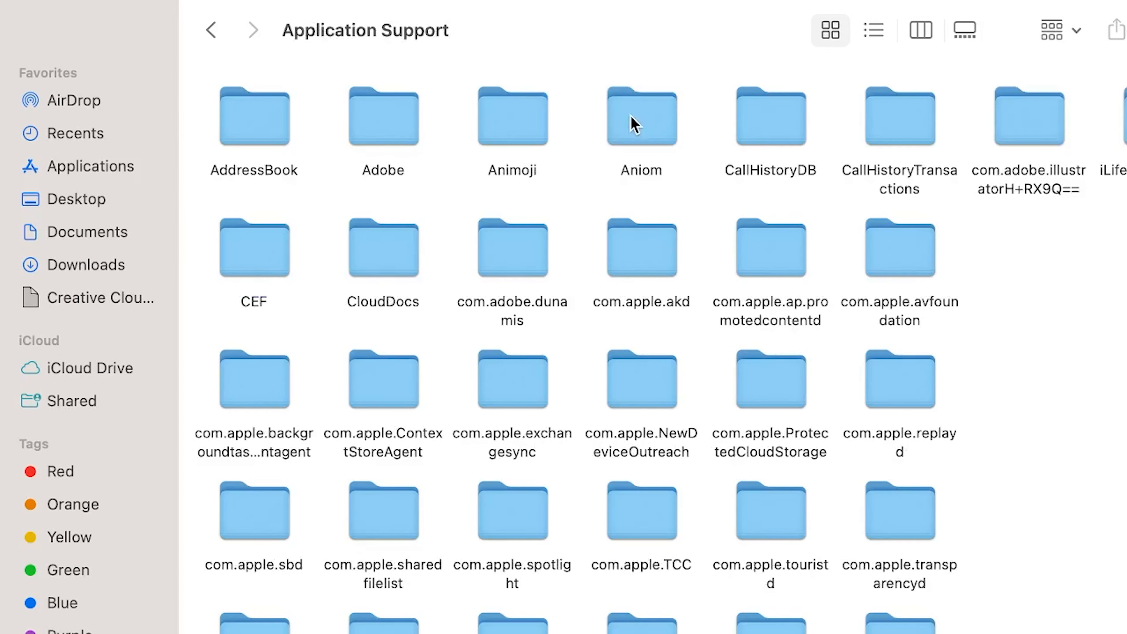
left_click(383, 117)
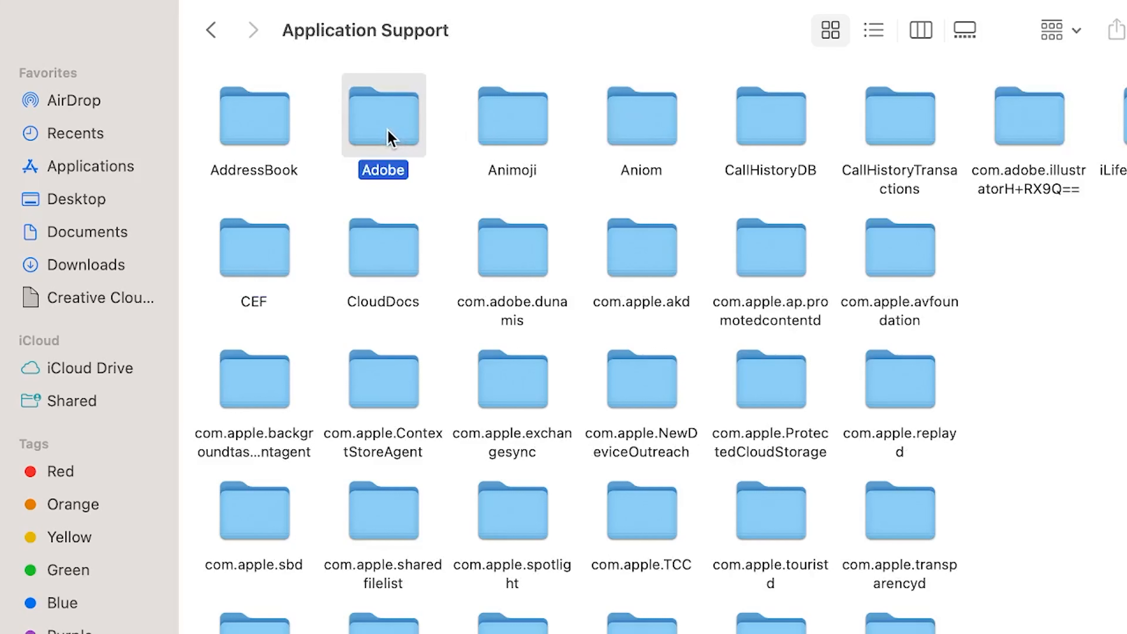
double_click(383, 115)
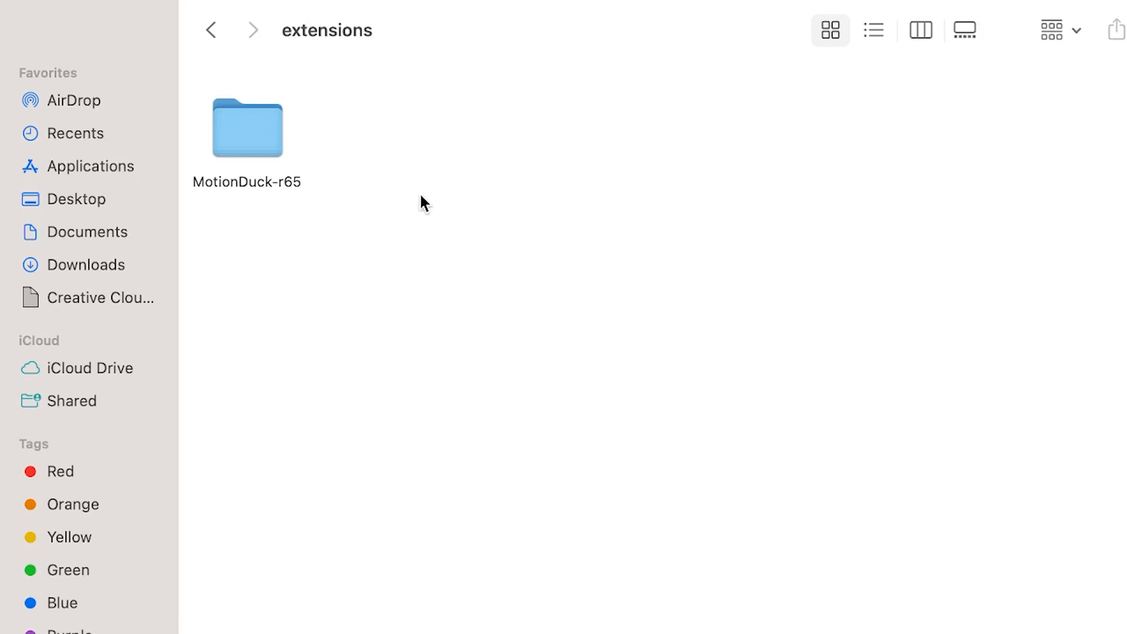
mouse_move(274, 199)
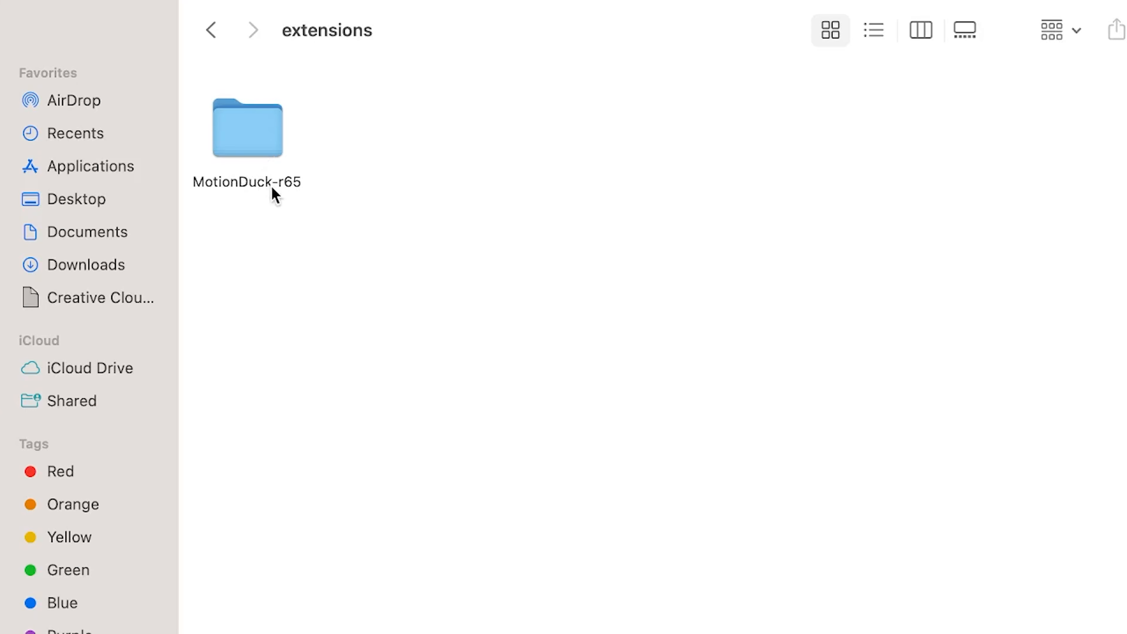
mouse_move(213, 59)
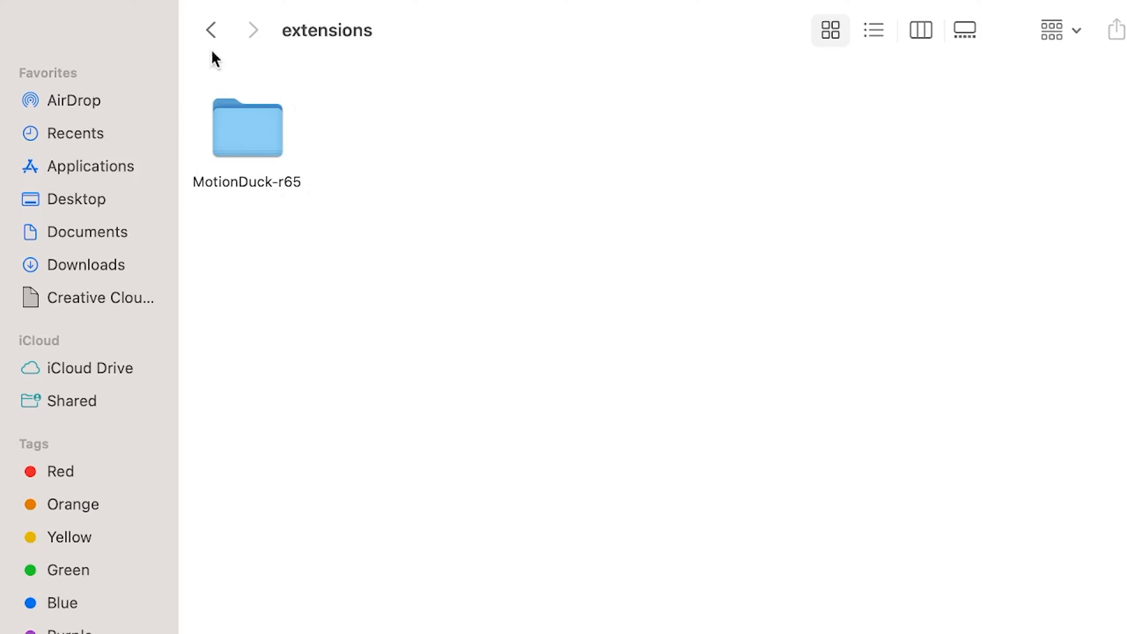
left_click(212, 31)
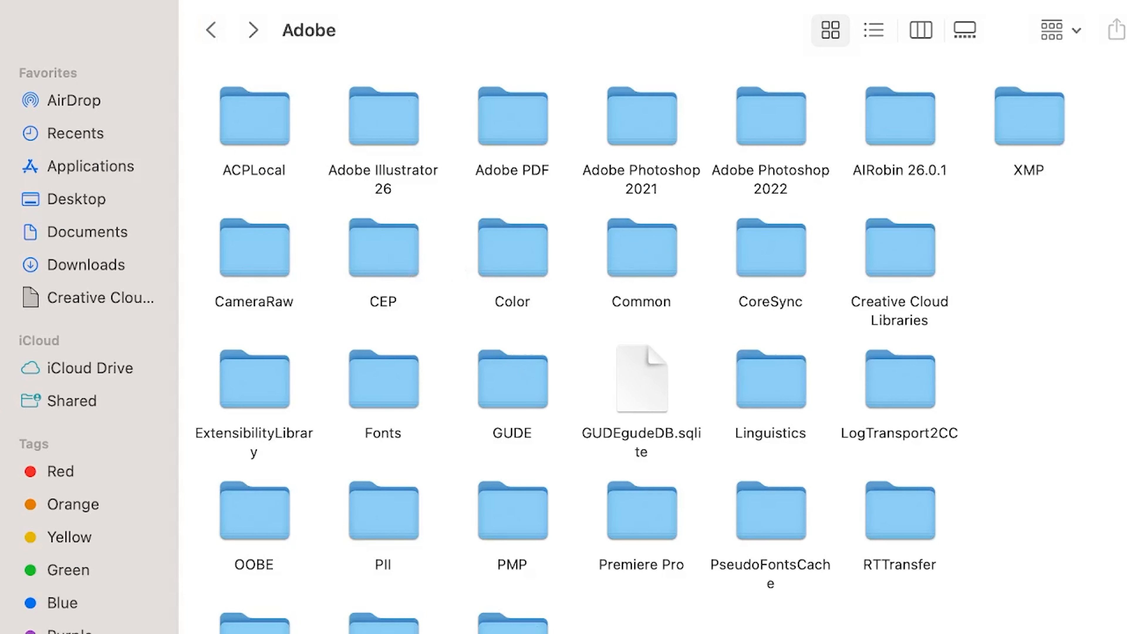
mouse_move(366, 304)
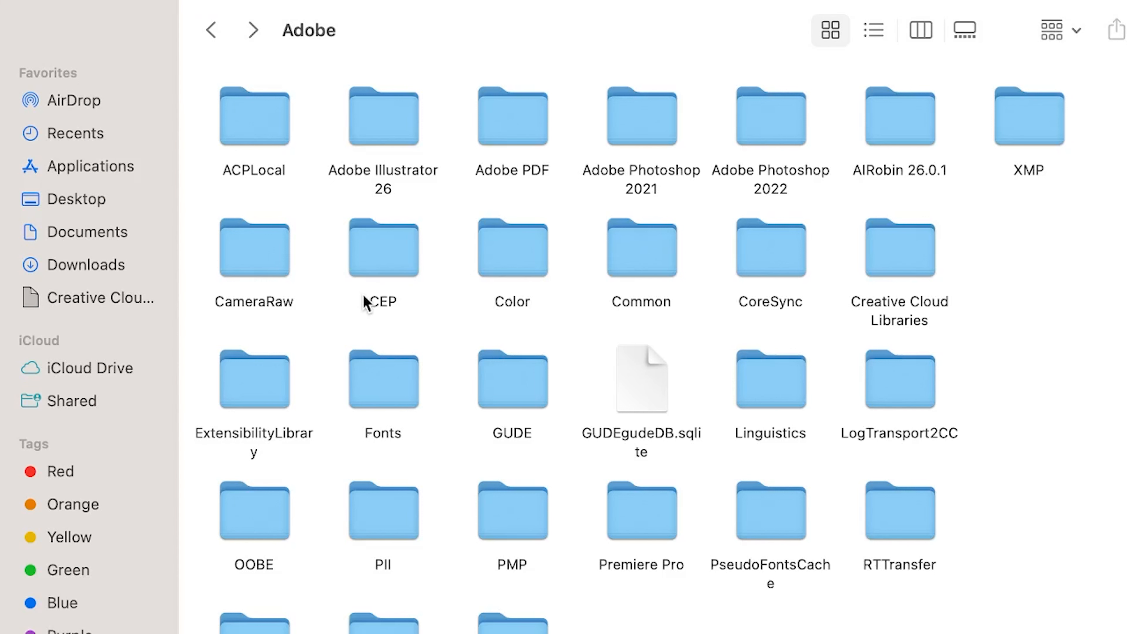
mouse_move(396, 254)
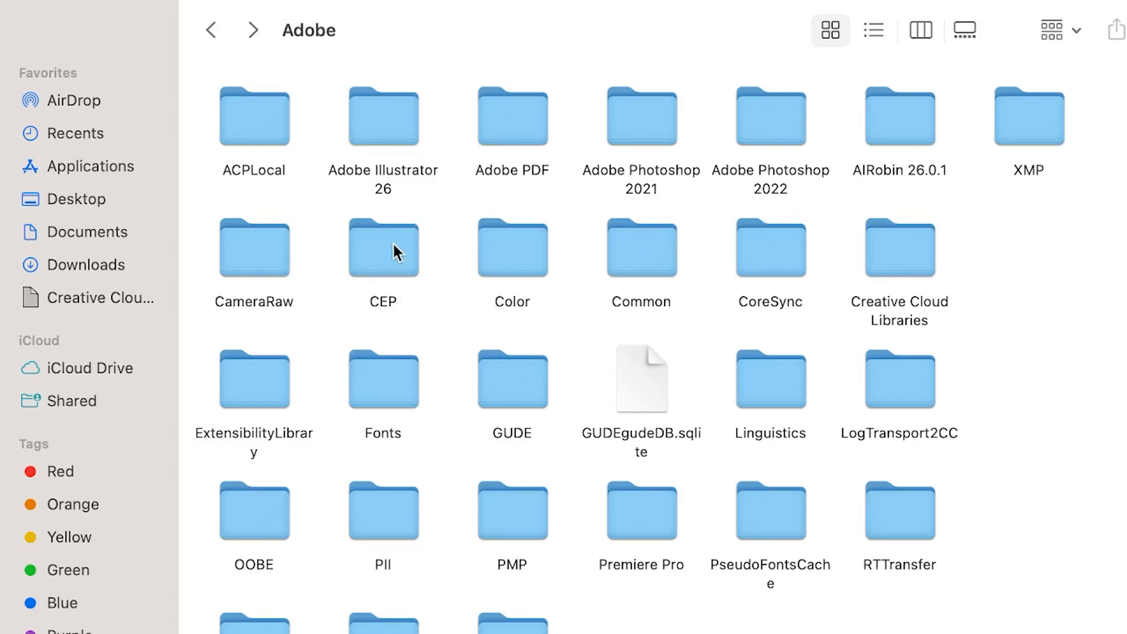
double_click(382, 249)
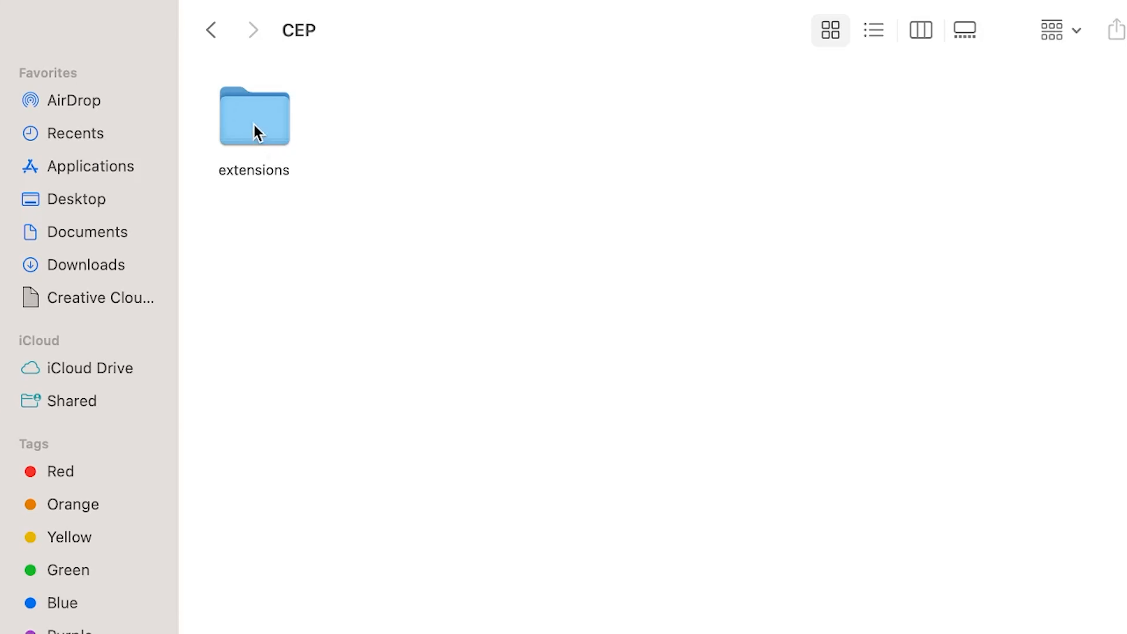
double_click(254, 117)
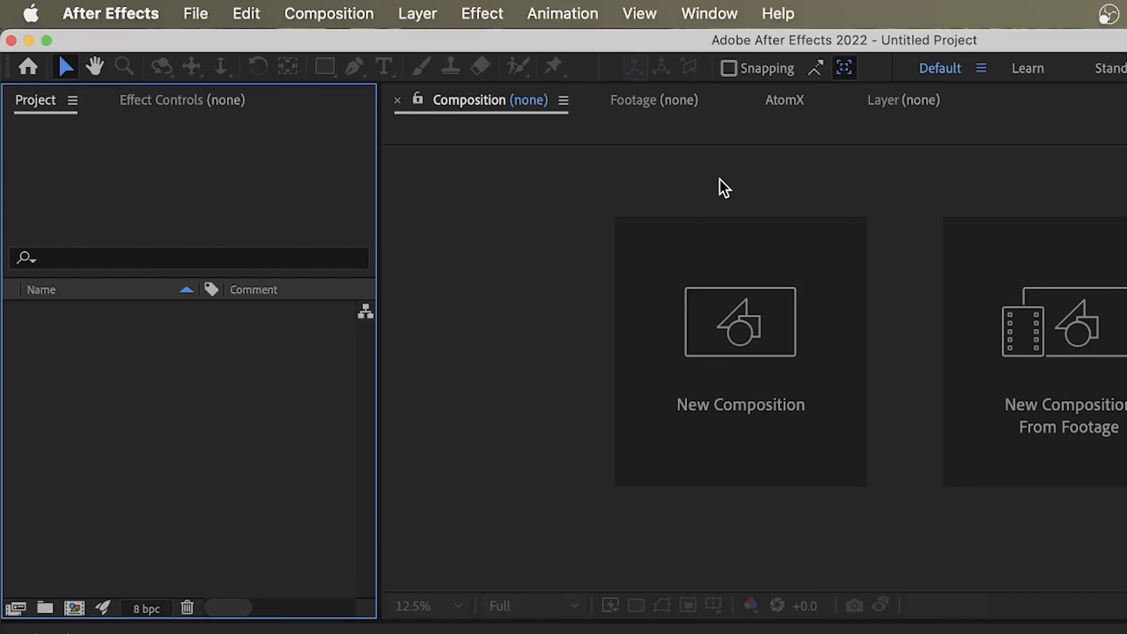
- Show the MotionDuck extension panel from After Effects' Window menu
left_click(708, 13)
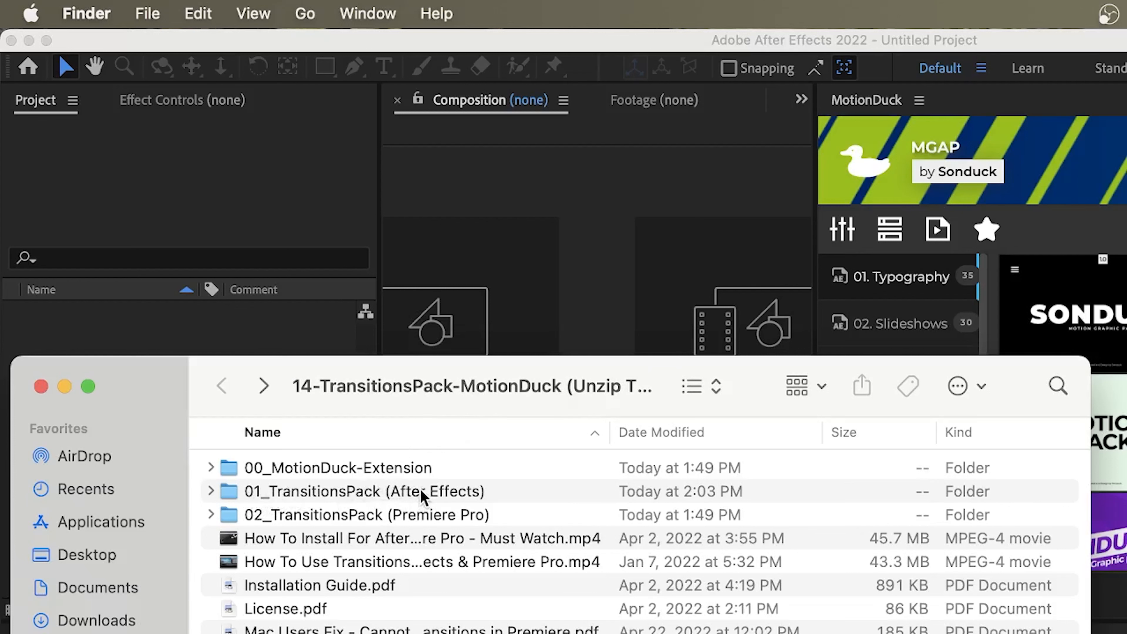
mouse_move(497, 519)
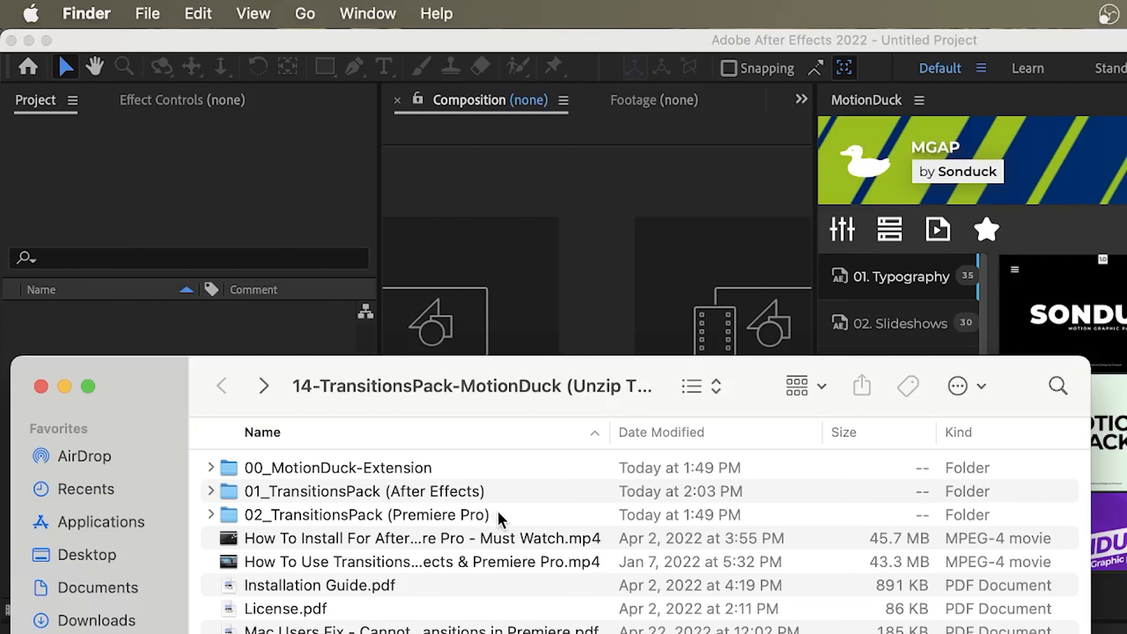
mouse_move(279, 497)
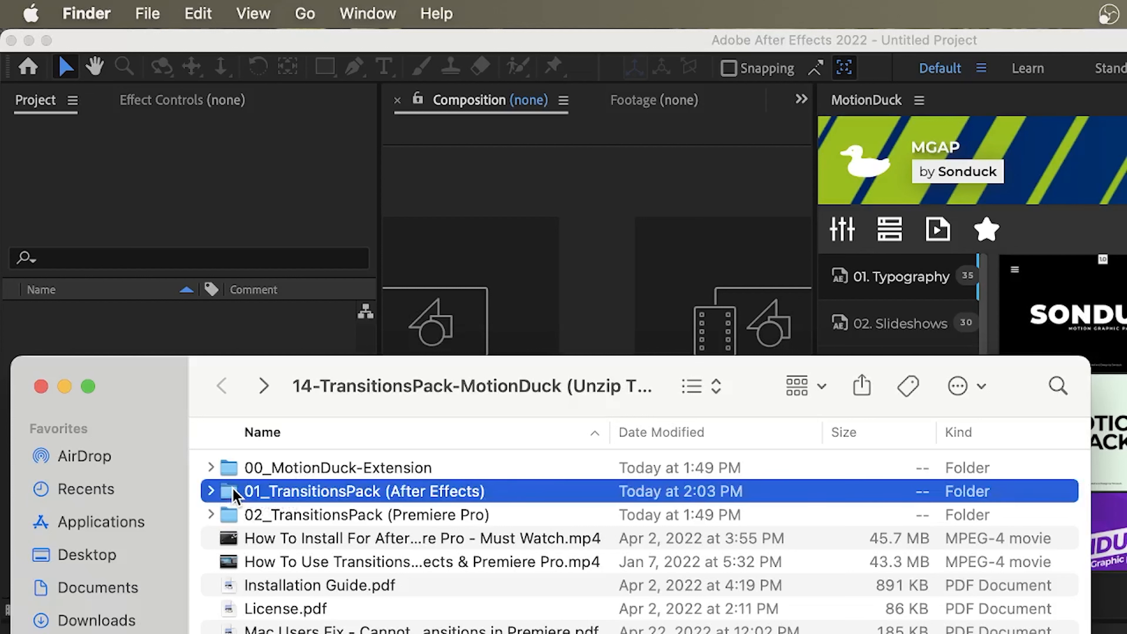
- Enter the 01_TransitionsPack (After Effects) folder of the unzipped pack
double_click(331, 491)
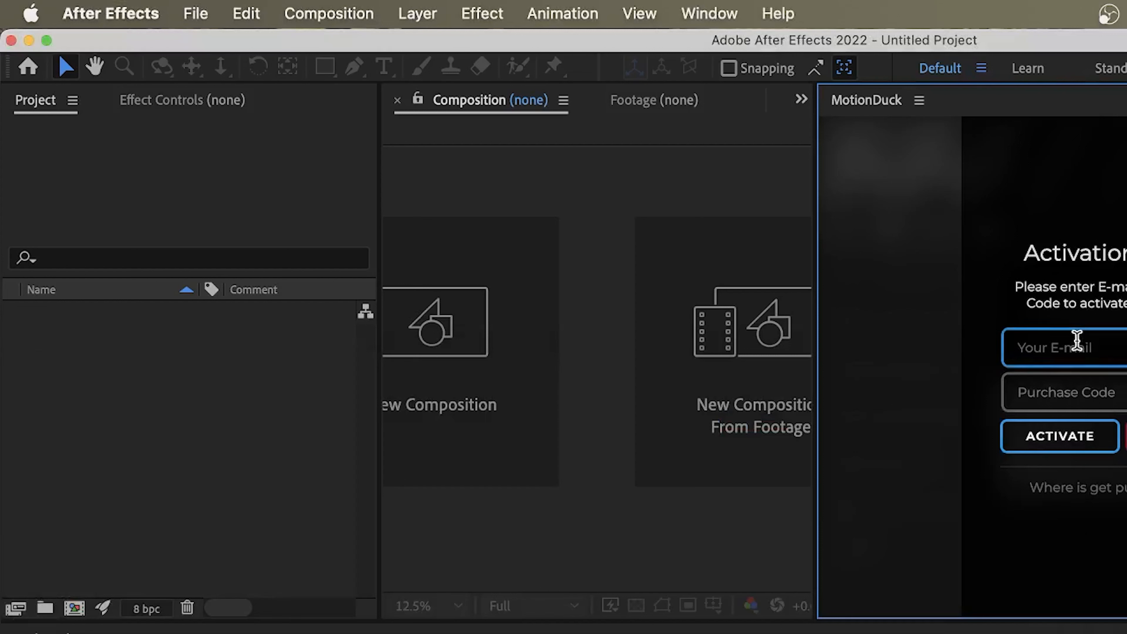
- Enter the activation e-mail and purchase code and activate the pack in MotionDuck
left_click(1066, 393)
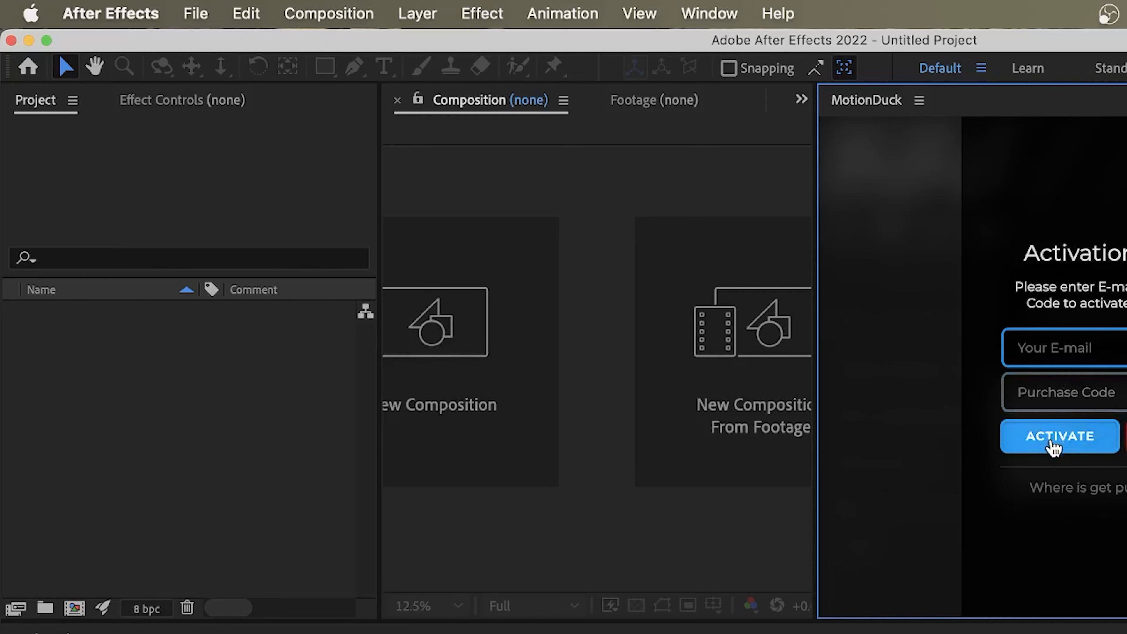
left_click(1059, 437)
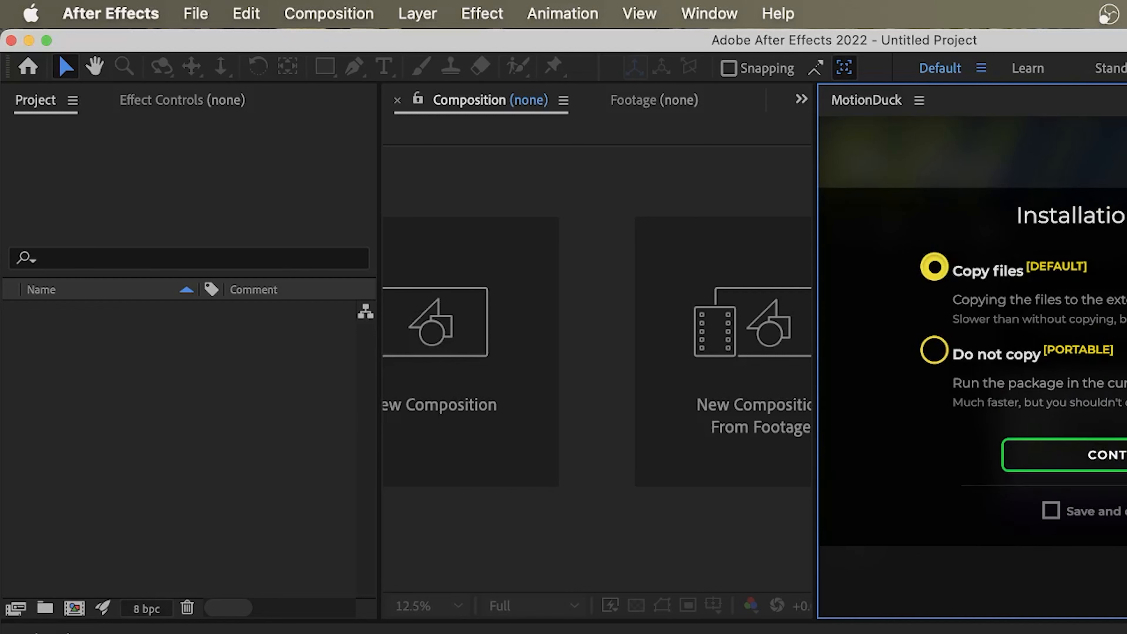
mouse_move(1069, 292)
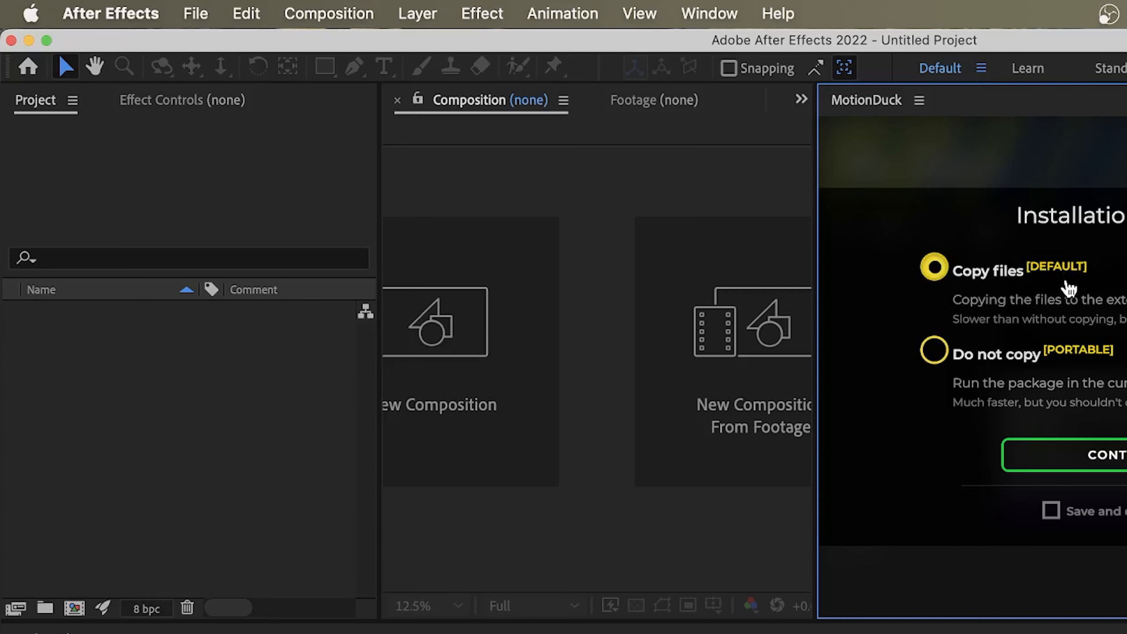
- Choose Copy files and continue, installing Seamless Transitions AE with 311 transitions
left_click(934, 353)
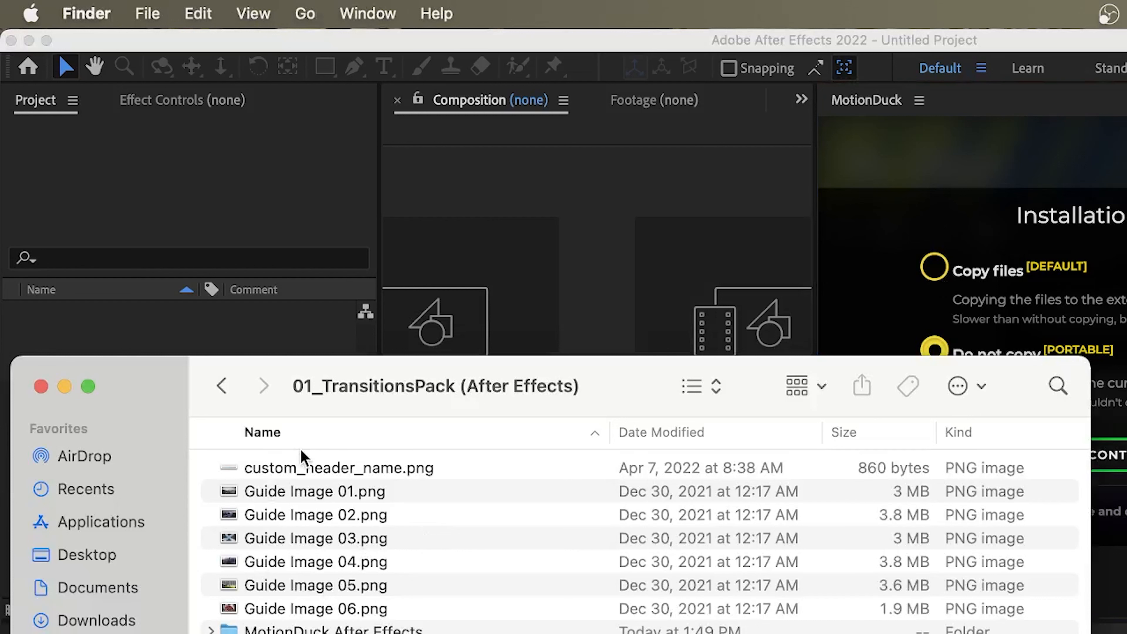
left_click(222, 385)
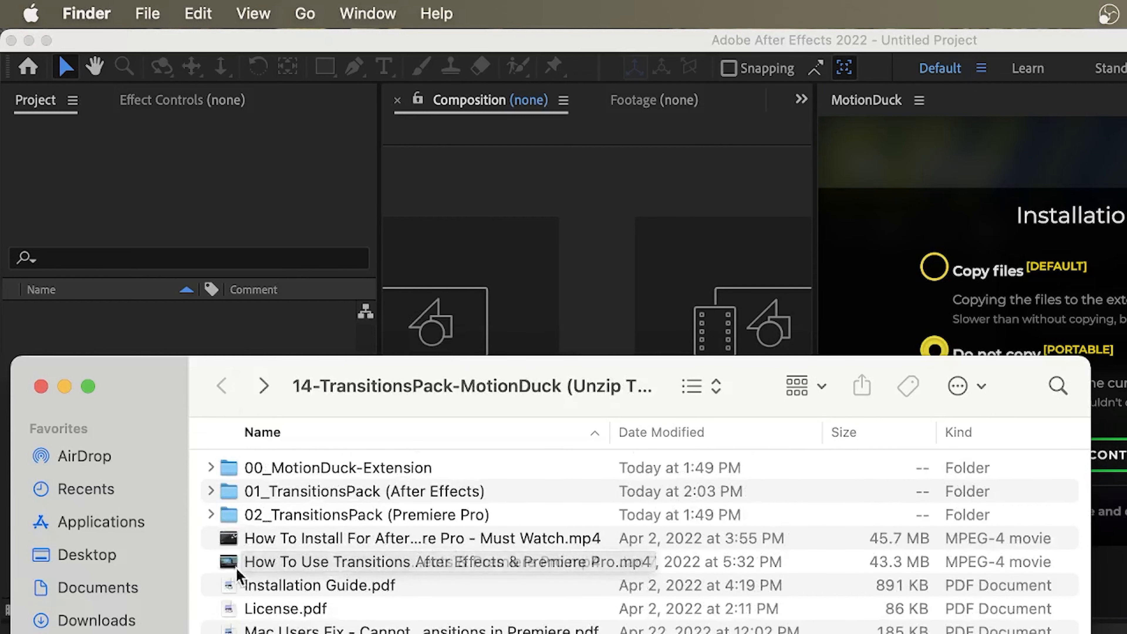
mouse_move(980, 158)
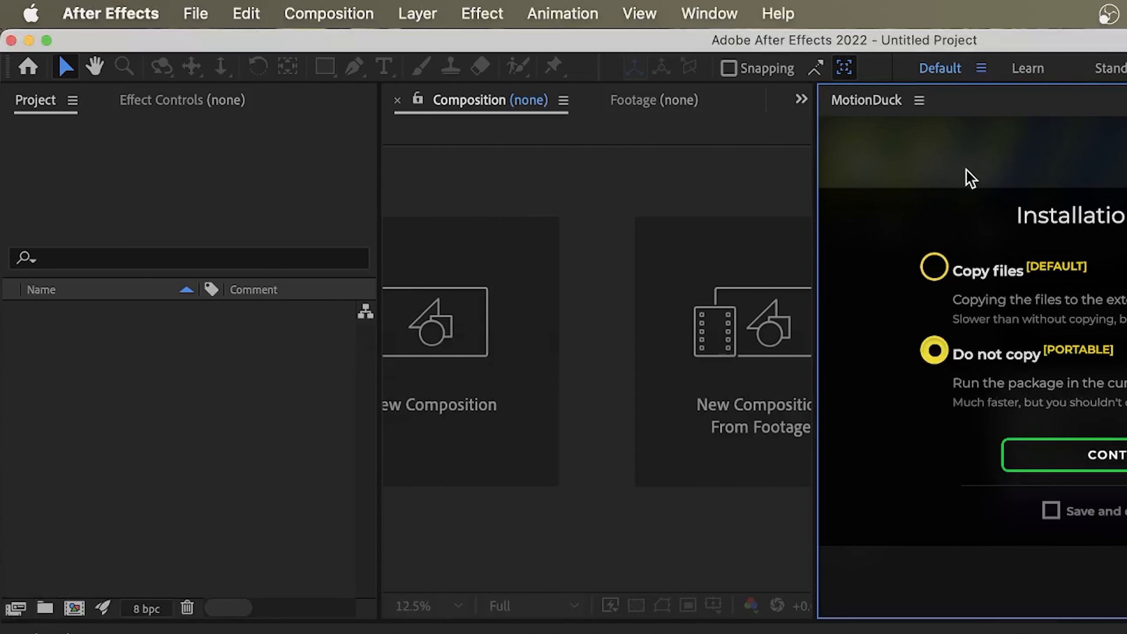
left_click(935, 272)
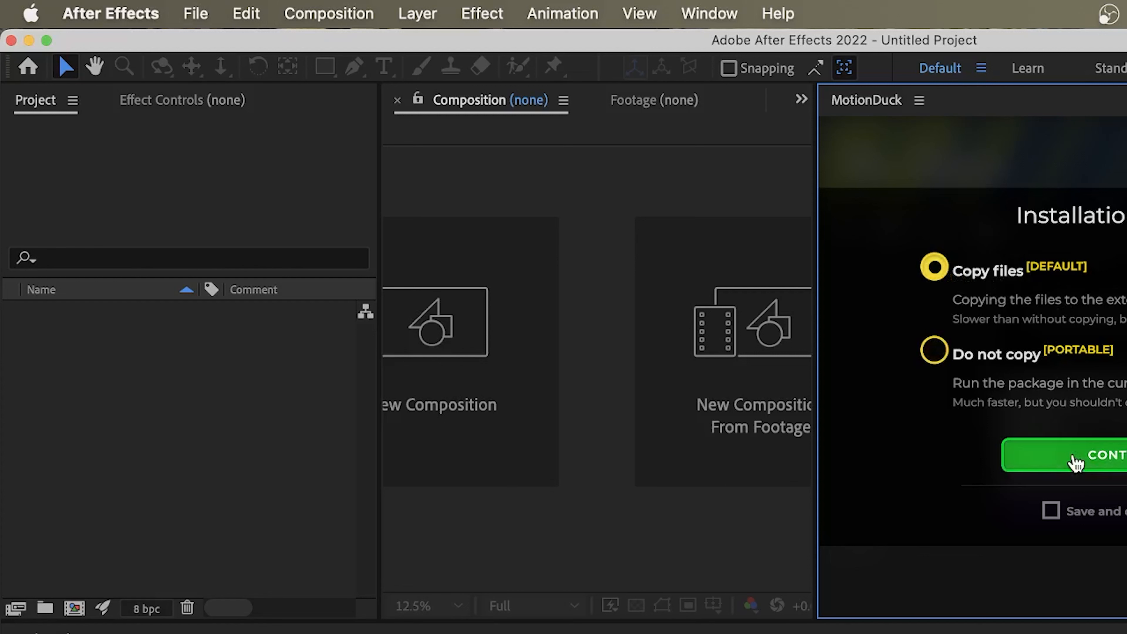
left_click(1077, 458)
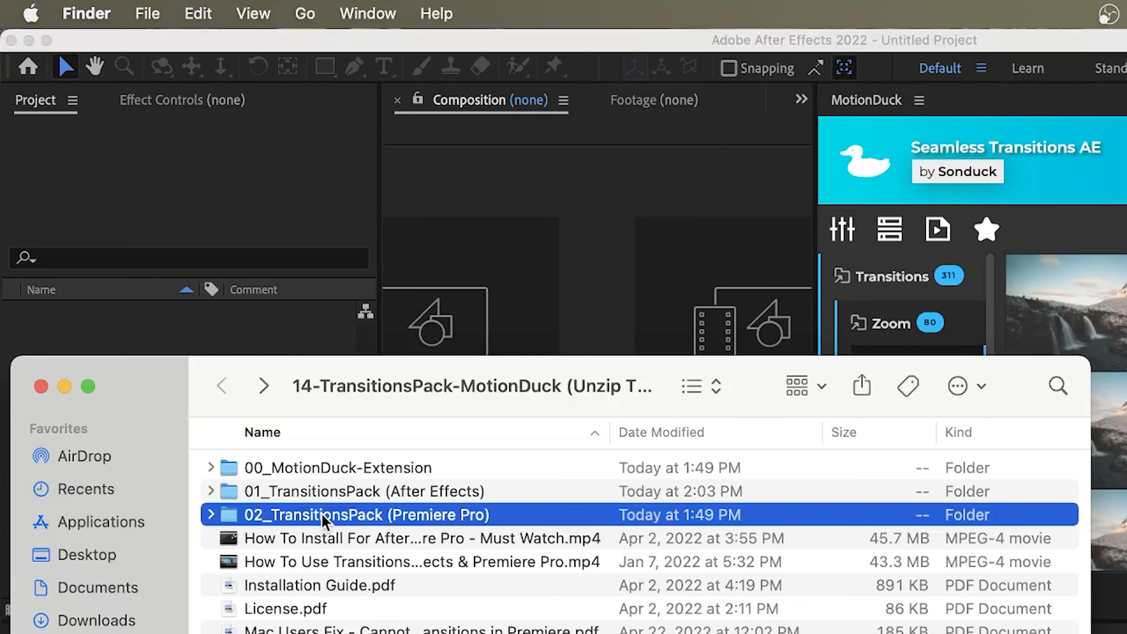
- Enter the 02_TransitionsPack (Premiere Pro) folder of the unzipped pack
double_click(325, 516)
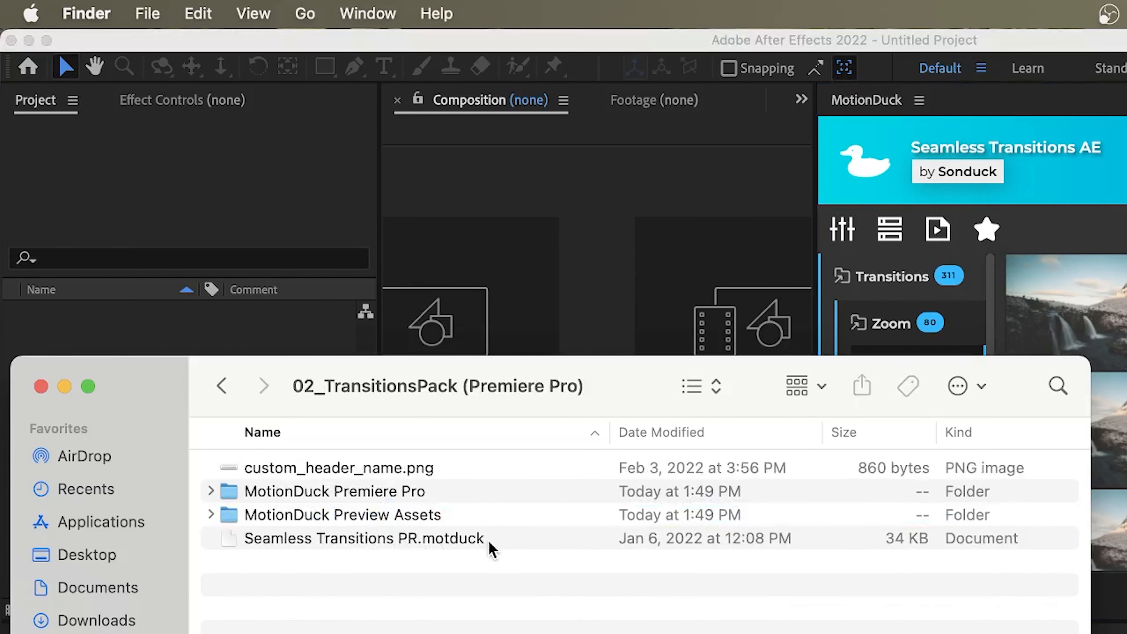